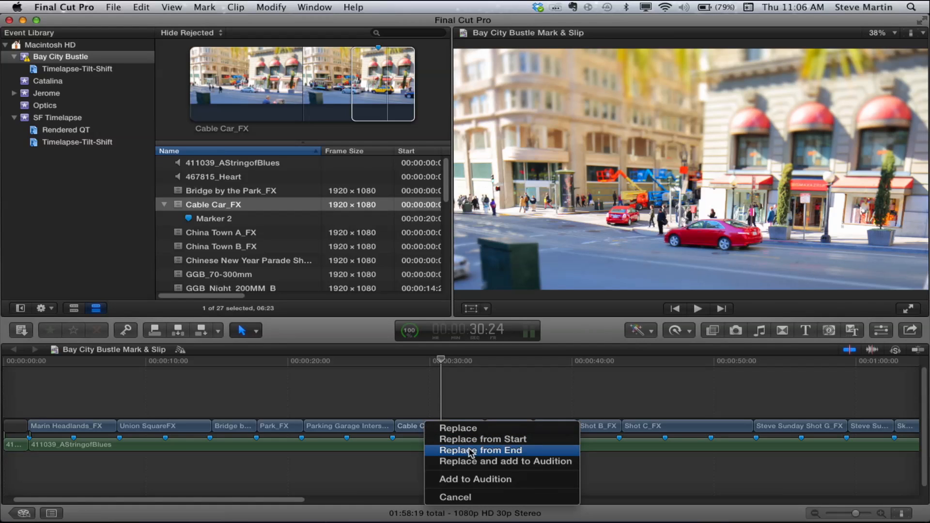
# Step: Swap Cable Car_FX into the timeline clip using Replace from End
pyautogui.click(480, 451)
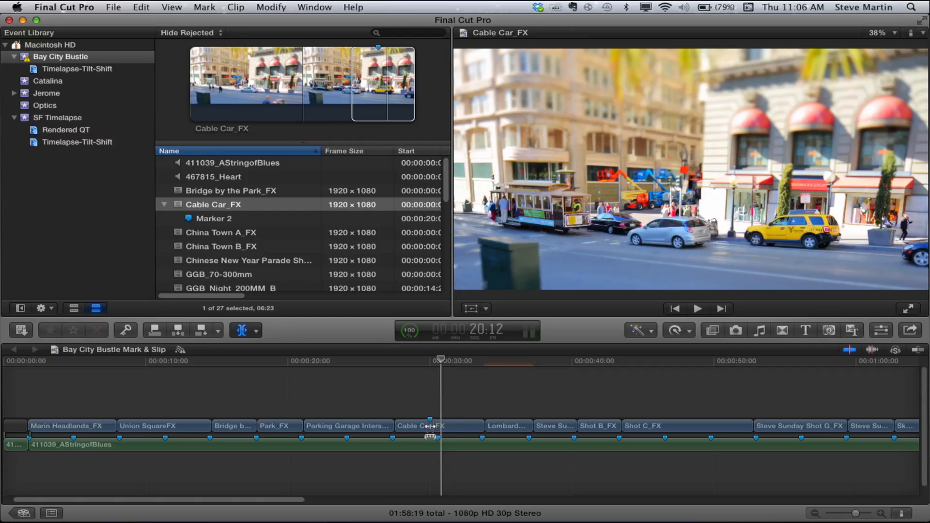
# Step: Slip the Cable Car_FX footage within its slot until the cable car comes into view
pyautogui.moveTo(431, 427); pyautogui.dragTo(439, 426)
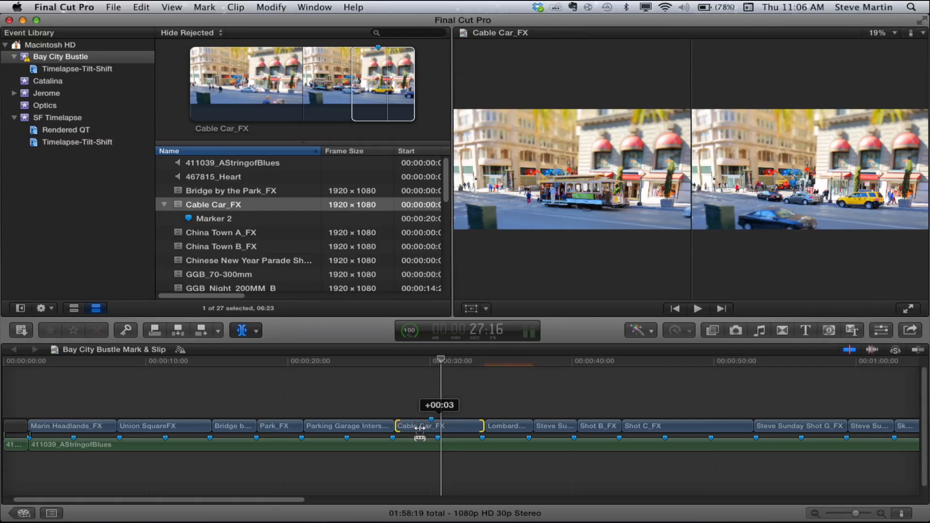
pyautogui.moveTo(419, 427); pyautogui.dragTo(433, 426)
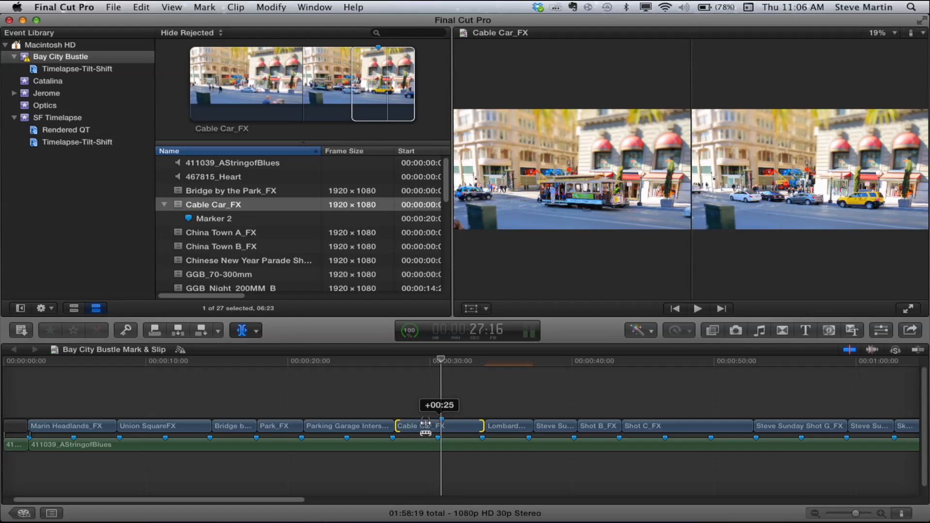
pyautogui.moveTo(426, 421); pyautogui.dragTo(439, 422)
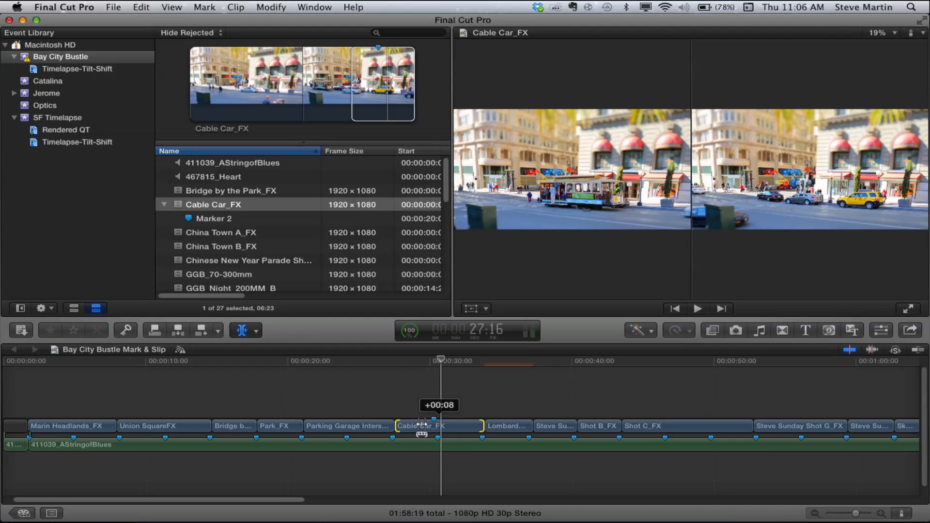
pyautogui.moveTo(421, 426); pyautogui.dragTo(433, 426)
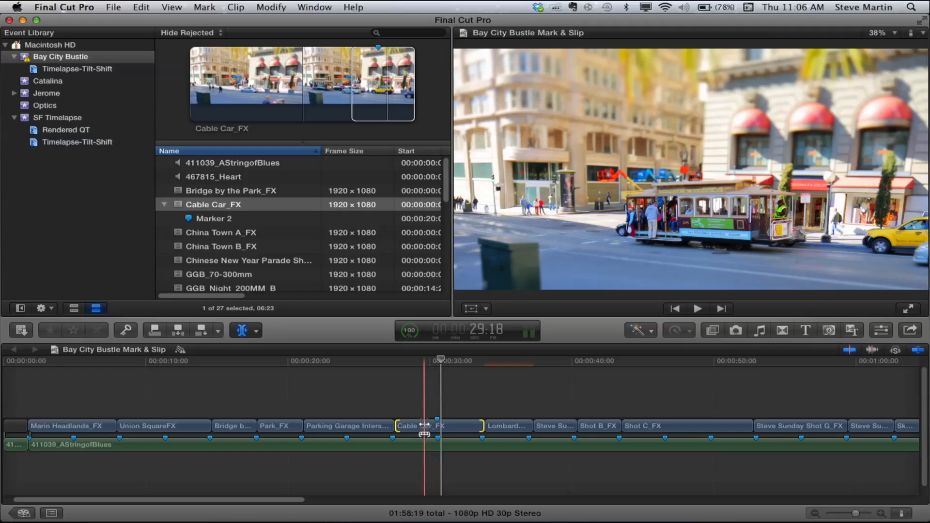
# Step: Slip Cable Car_FX further so Marker 2 aligns with the playhead
pyautogui.moveTo(424, 427); pyautogui.dragTo(442, 426)
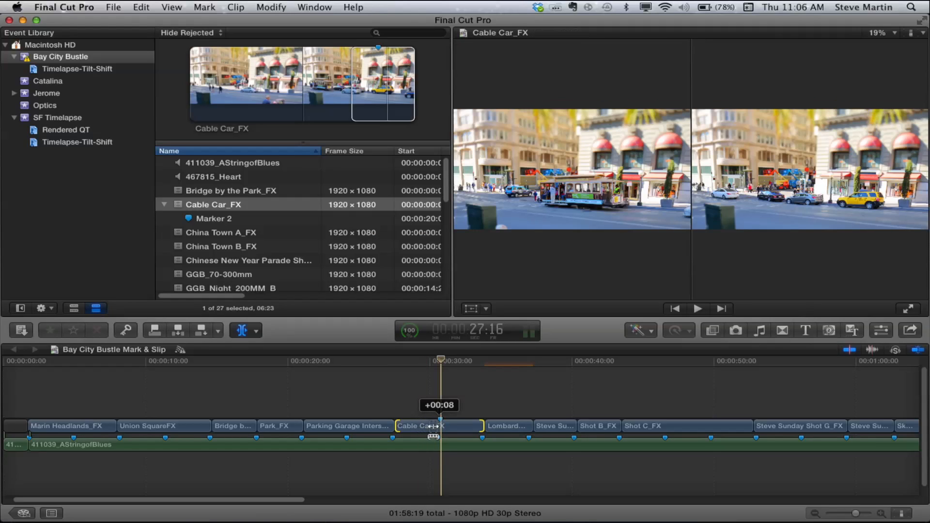
pyautogui.moveTo(442, 427); pyautogui.dragTo(421, 427)
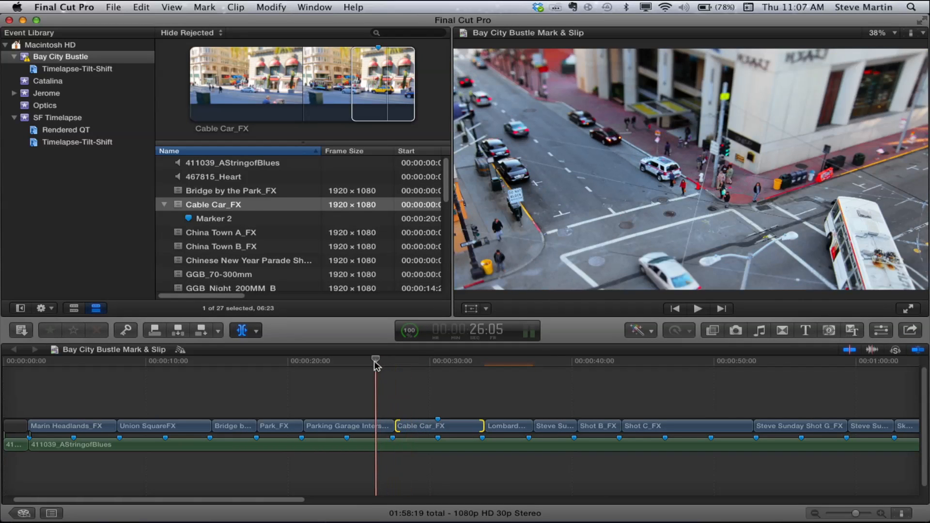
# Step: Play back from the Parking Garage shot into the slipped Cable Car_FX clip
pyautogui.click(698, 308)
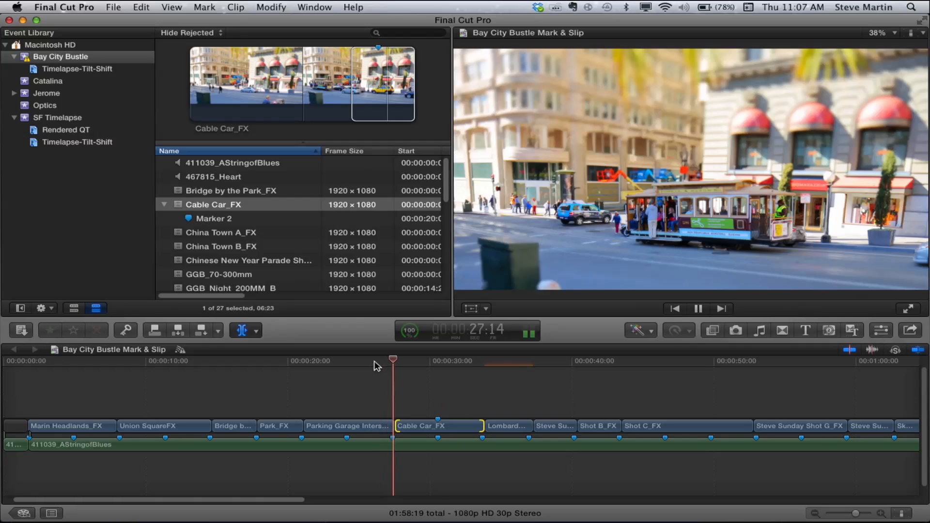